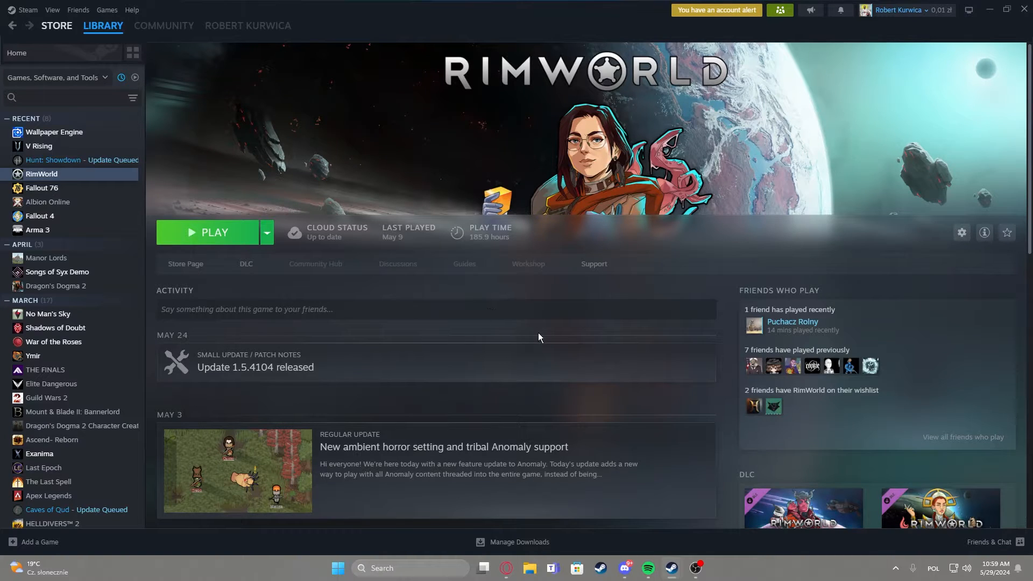
pyautogui.moveTo(355, 241)
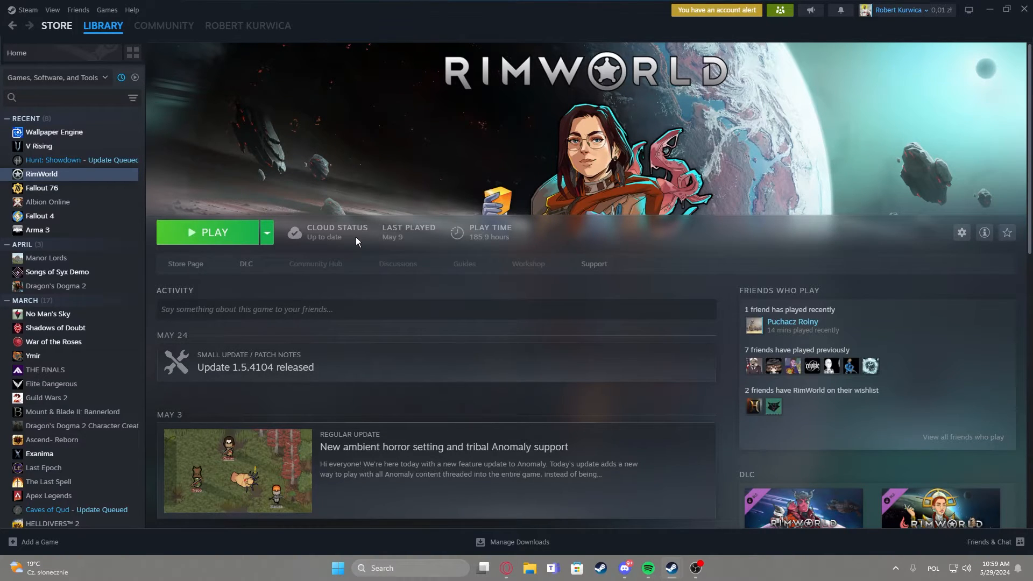
pyautogui.moveTo(73, 187)
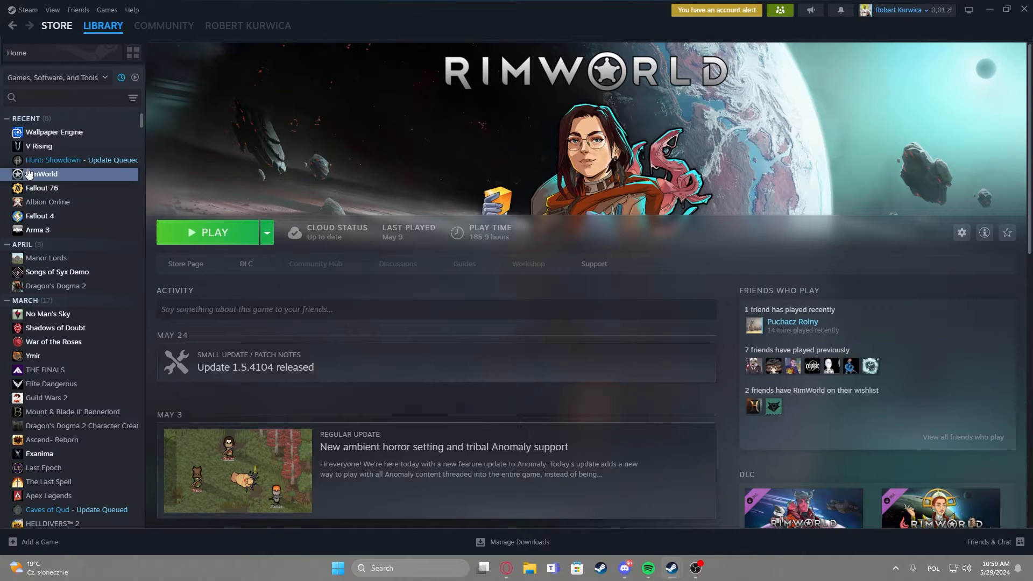
# Browse to RimWorld's install folder from its Steam Properties' Installed Files section
pyautogui.rightClick(42, 174)
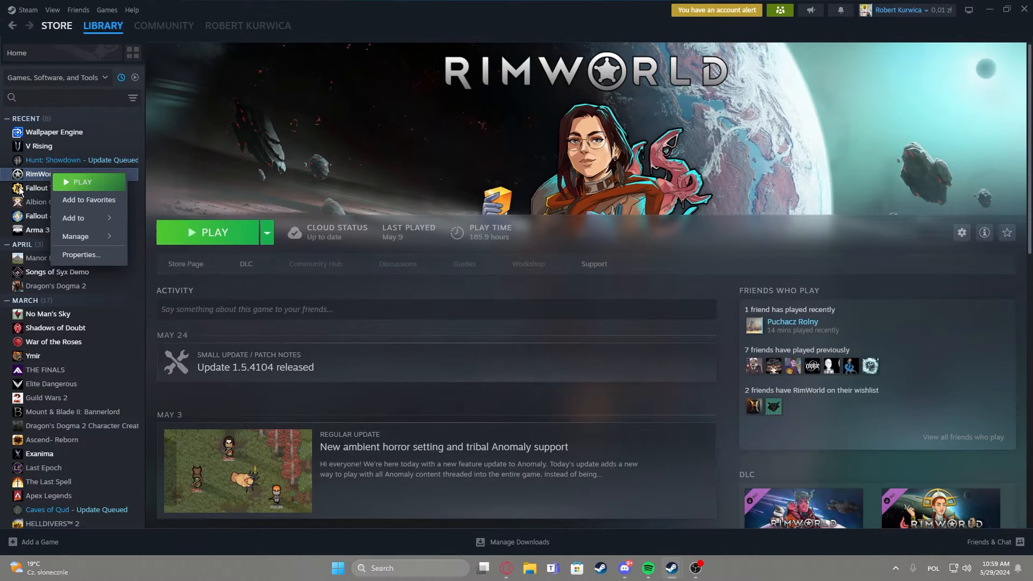
pyautogui.click(81, 257)
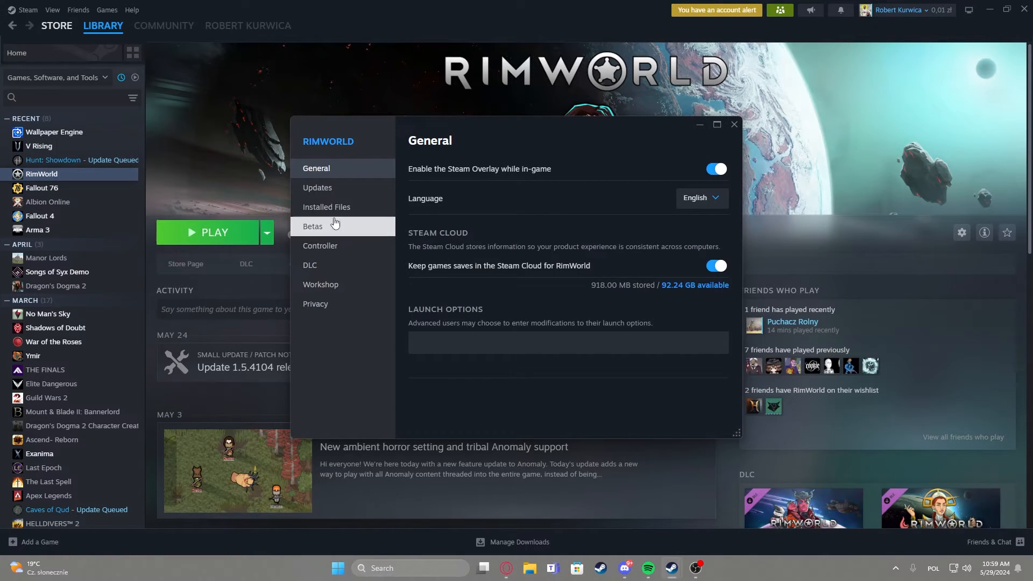
pyautogui.click(326, 207)
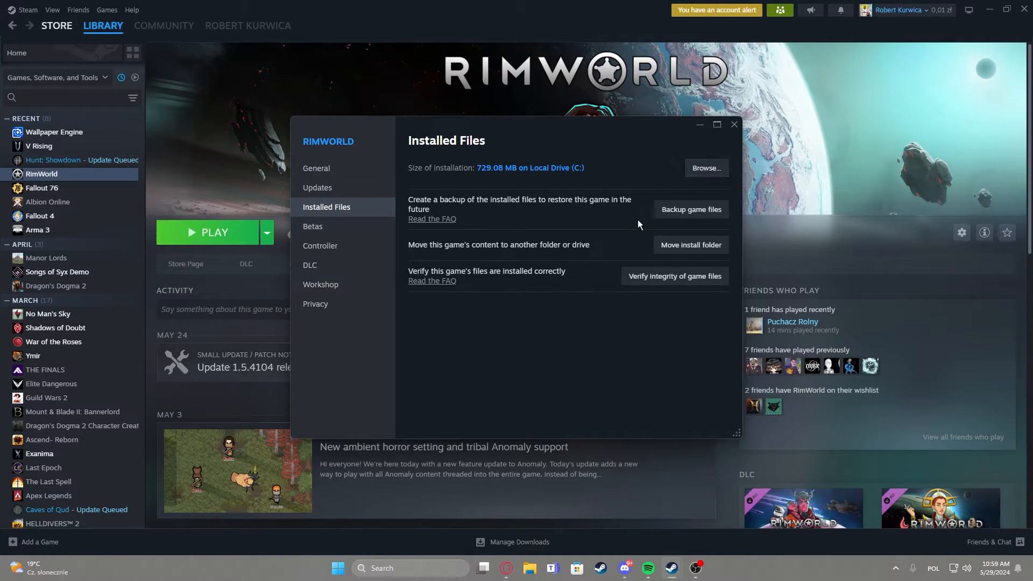
pyautogui.click(704, 168)
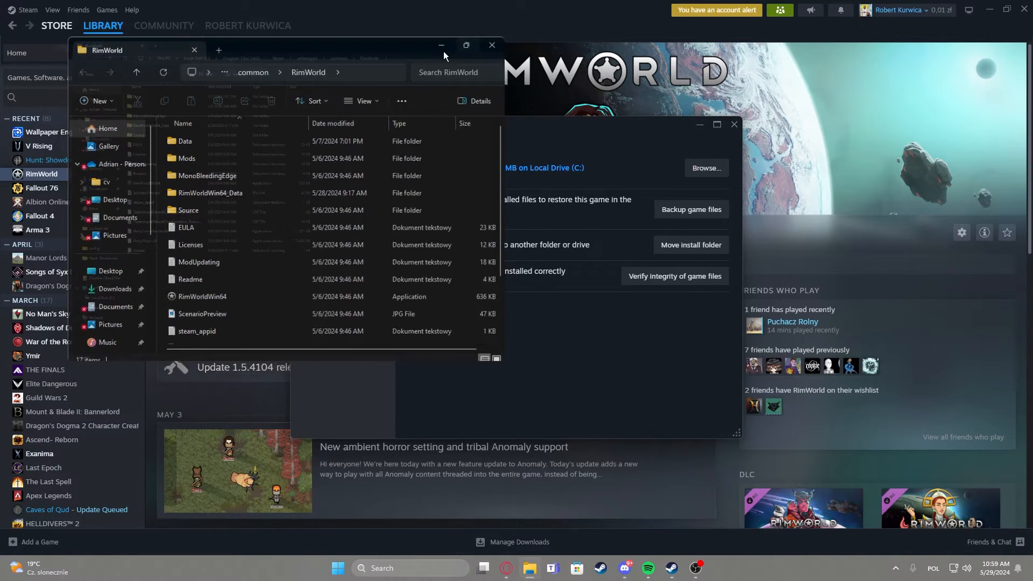
# Go from steamapps into workshop\content and open RimWorld's 431960 mod folder
pyautogui.click(465, 45)
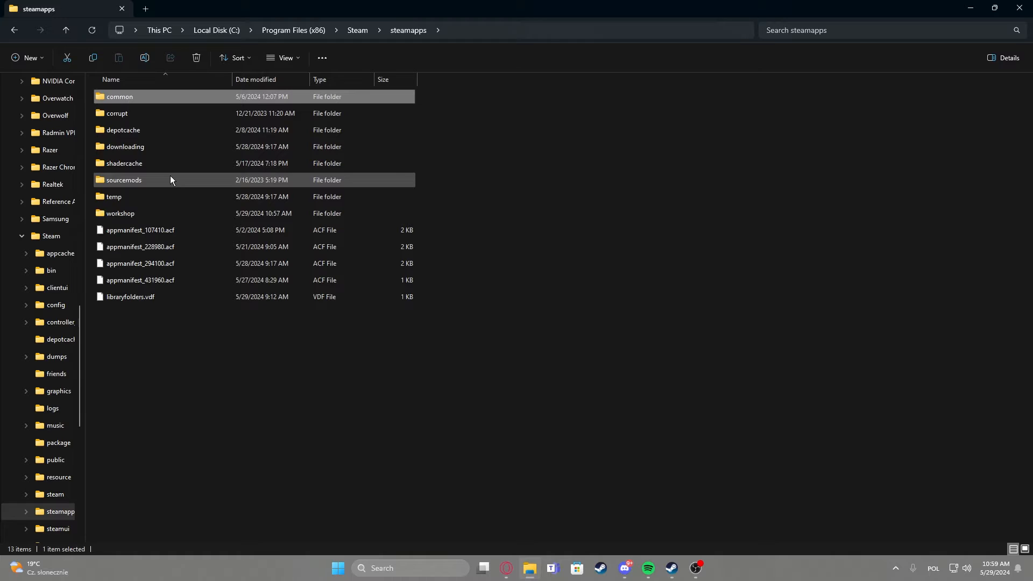
pyautogui.doubleClick(120, 213)
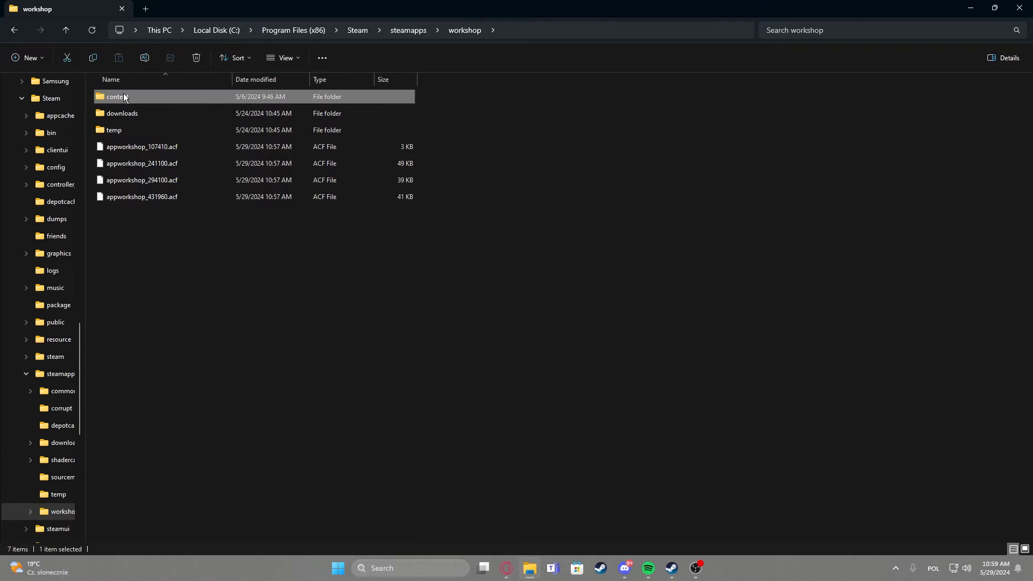
pyautogui.doubleClick(114, 97)
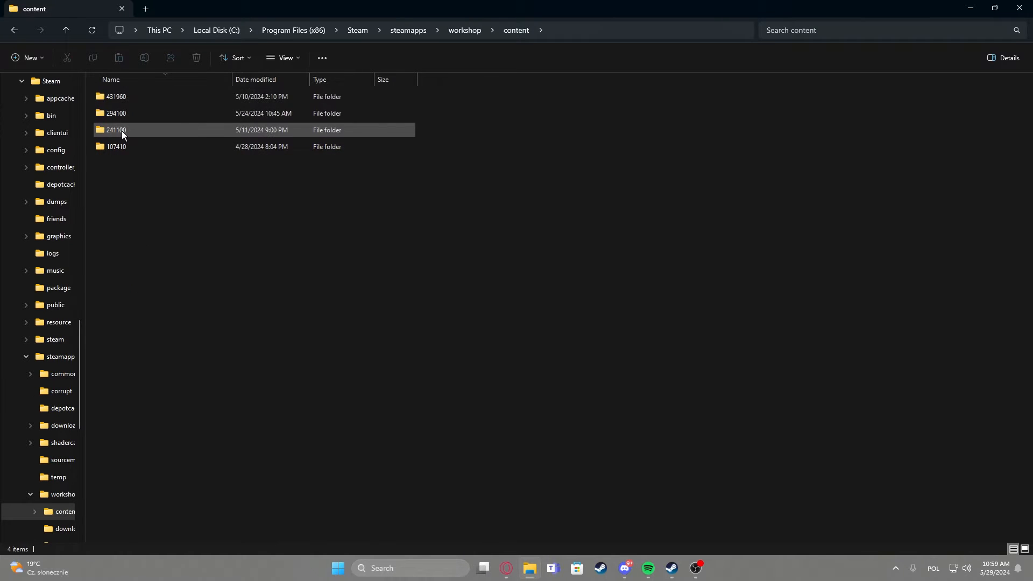
pyautogui.click(116, 96)
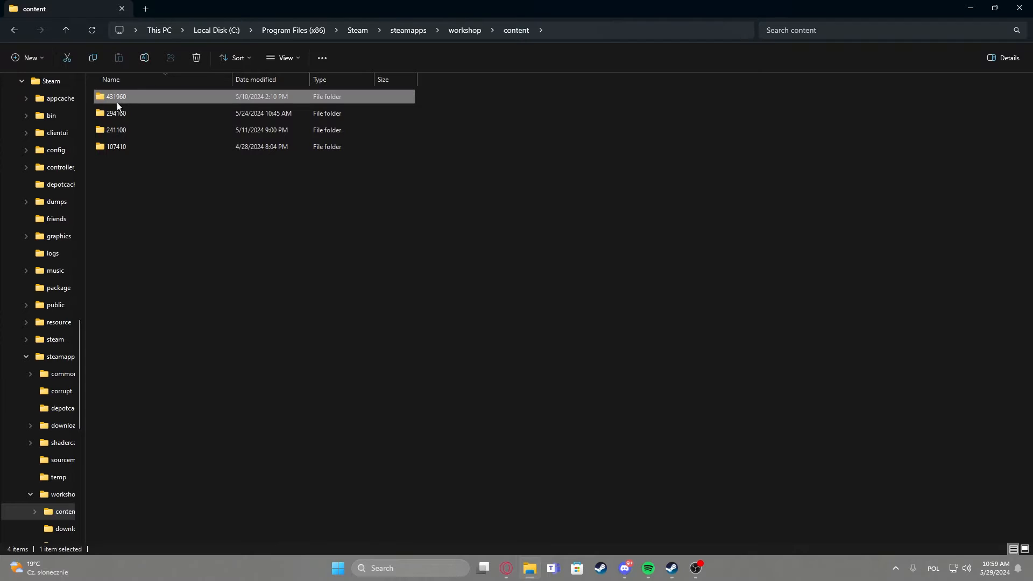
pyautogui.doubleClick(116, 96)
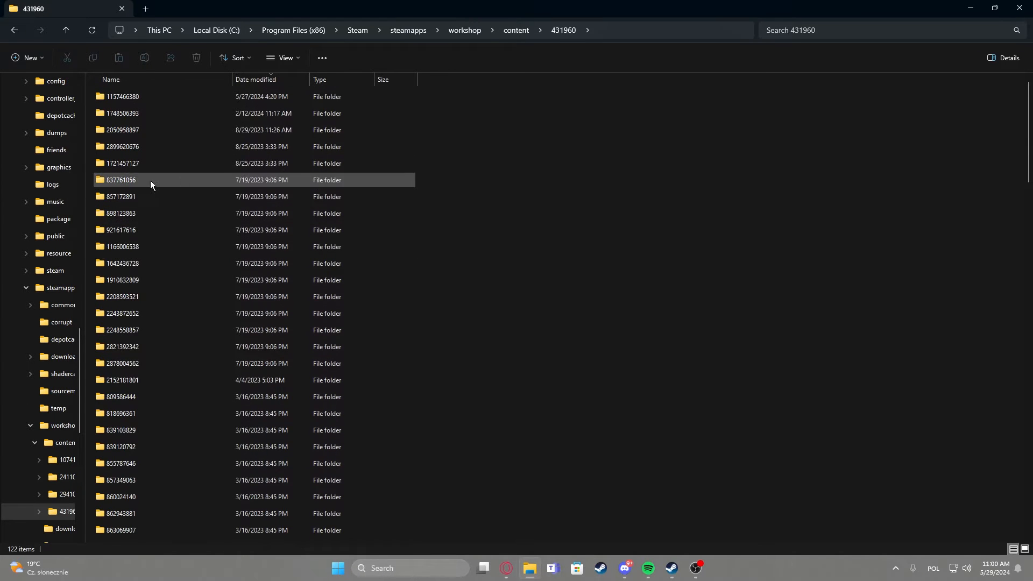
pyautogui.doubleClick(122, 263)
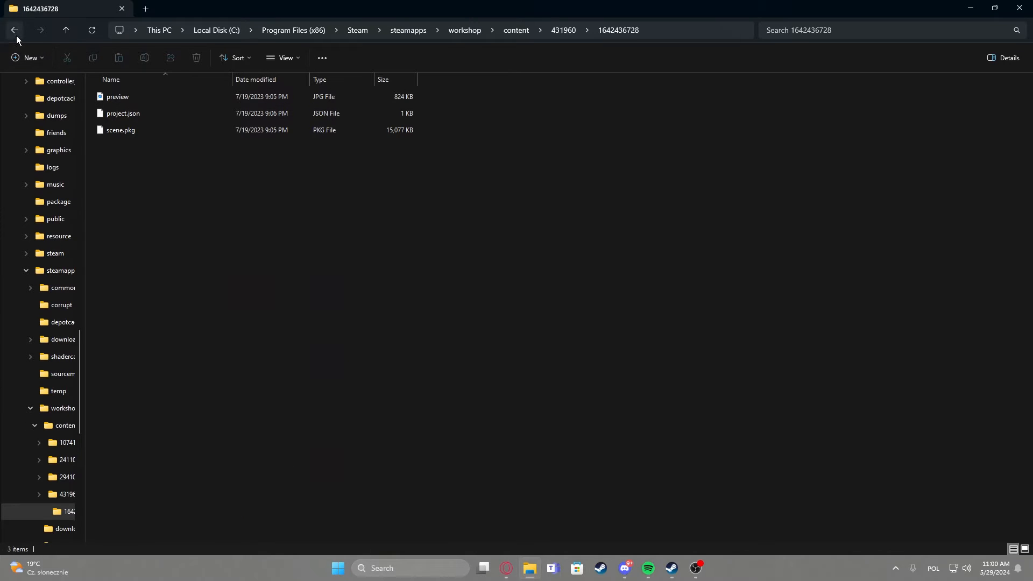
pyautogui.click(117, 97)
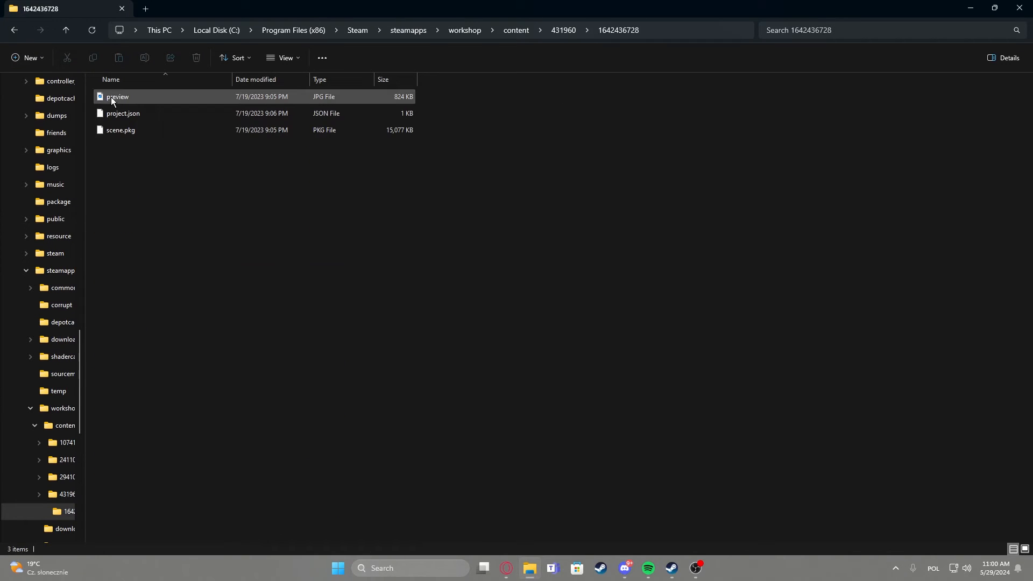
pyautogui.doubleClick(117, 97)
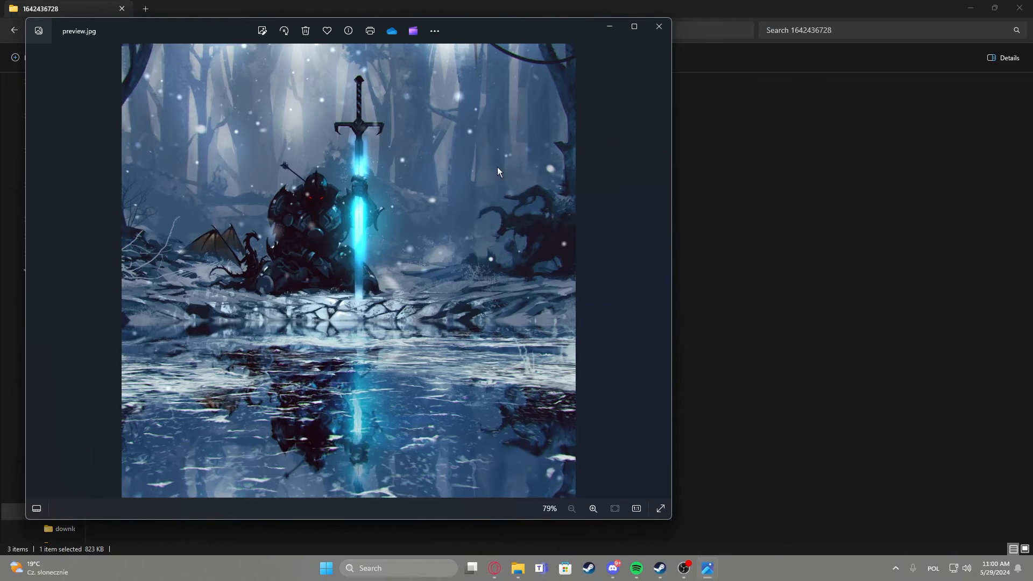
pyautogui.moveTo(657, 26)
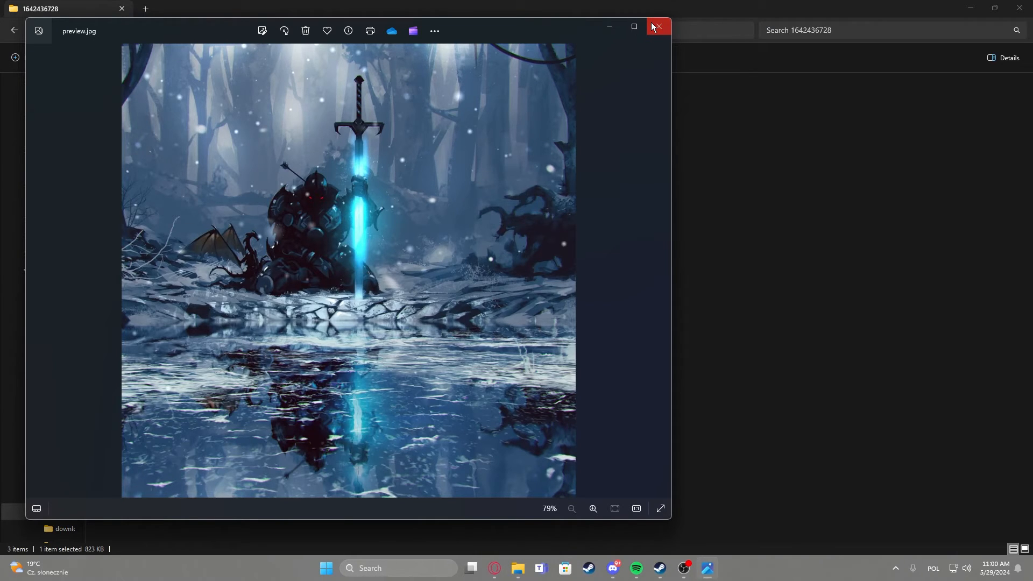
pyautogui.click(657, 27)
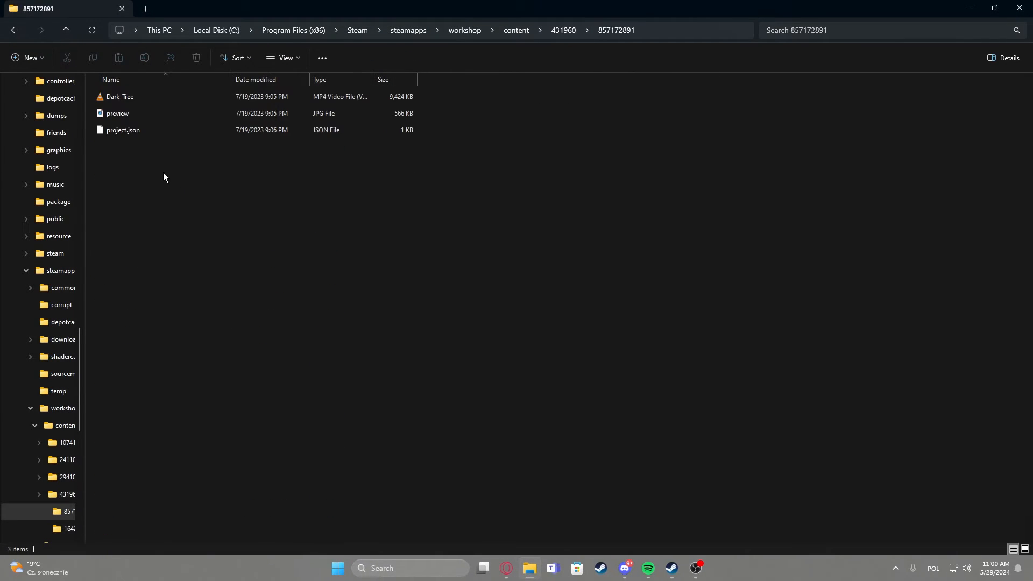
pyautogui.doubleClick(117, 113)
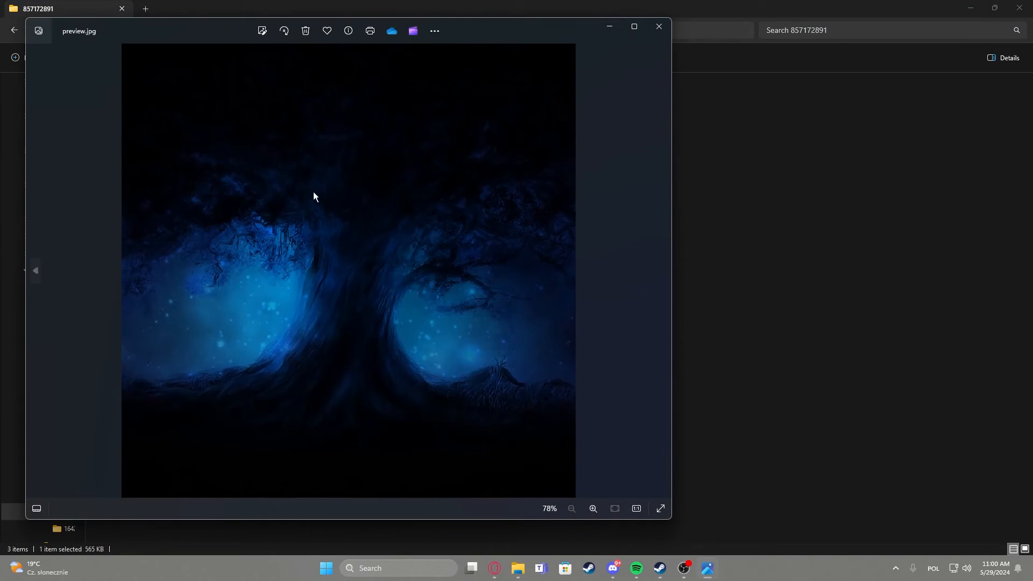
pyautogui.click(657, 27)
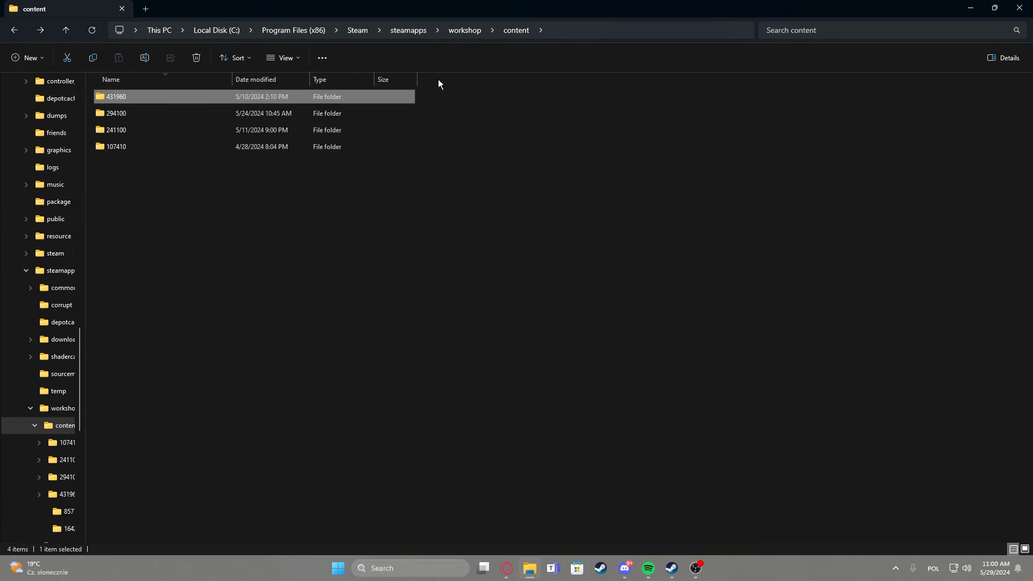
pyautogui.moveTo(714, 49)
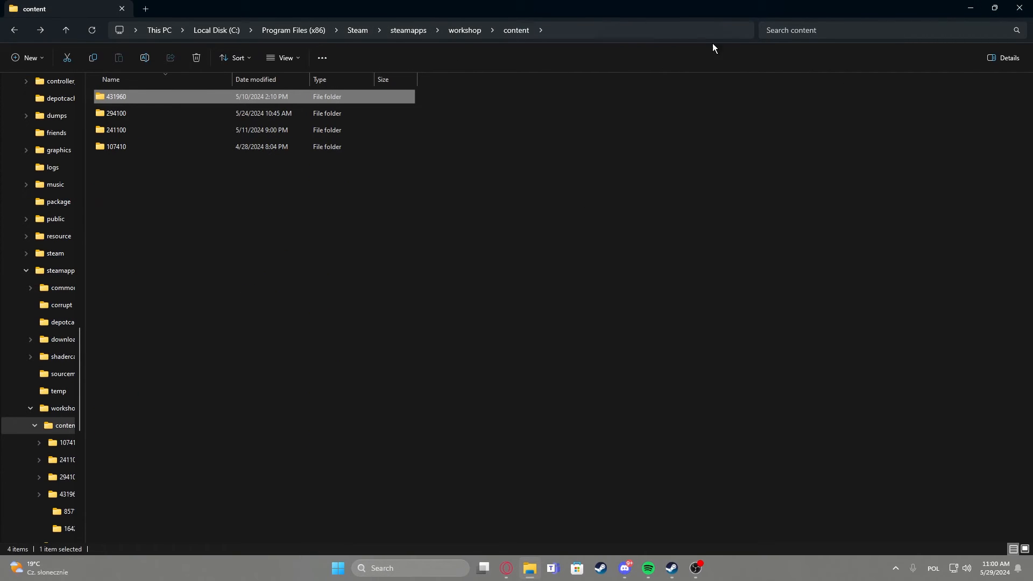
pyautogui.moveTo(632, 404)
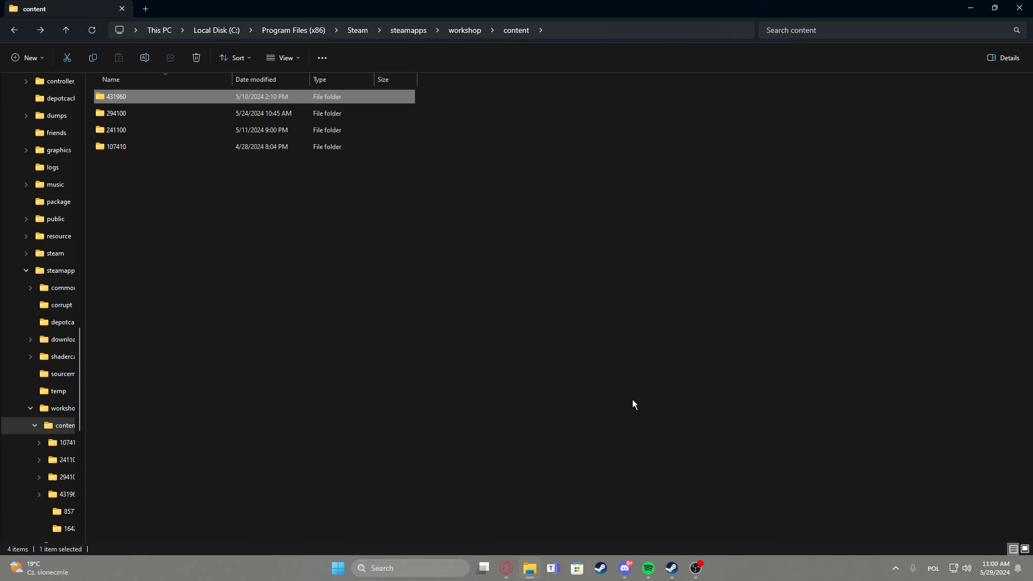
pyautogui.moveTo(476, 320)
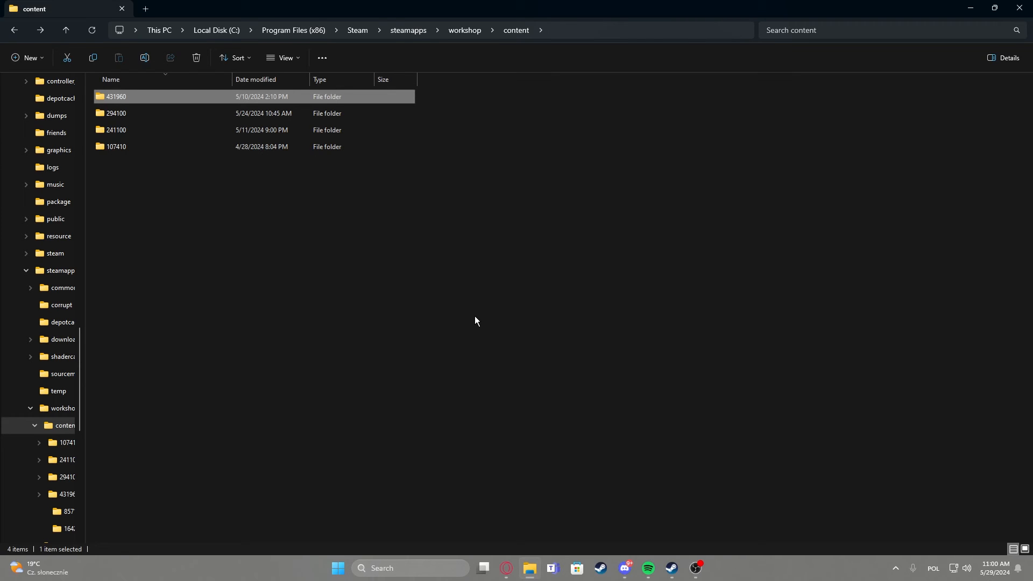